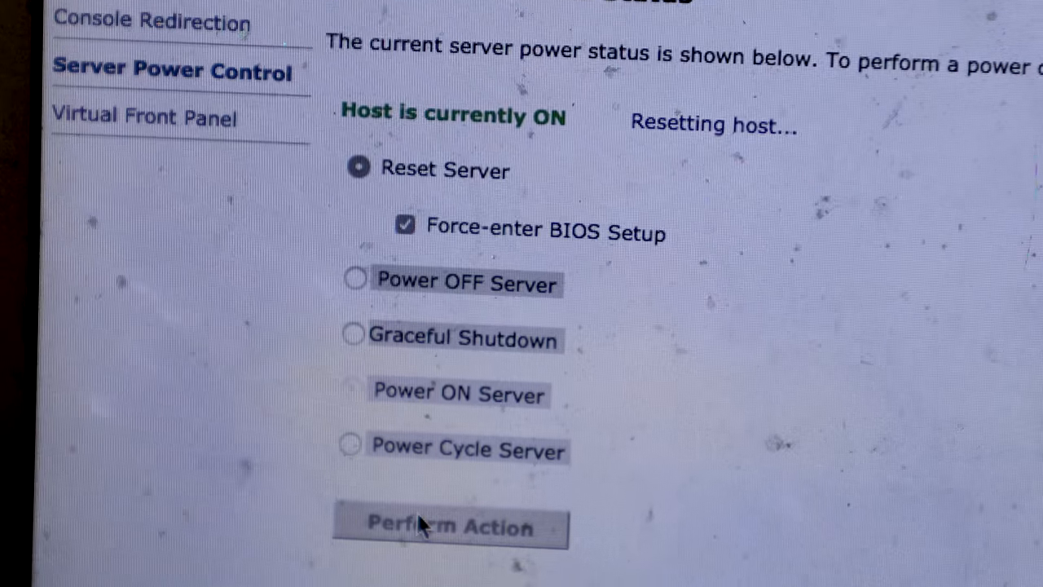
- Perform the Reset Server action with Force-enter BIOS Setup enabled
left_click(451, 526)
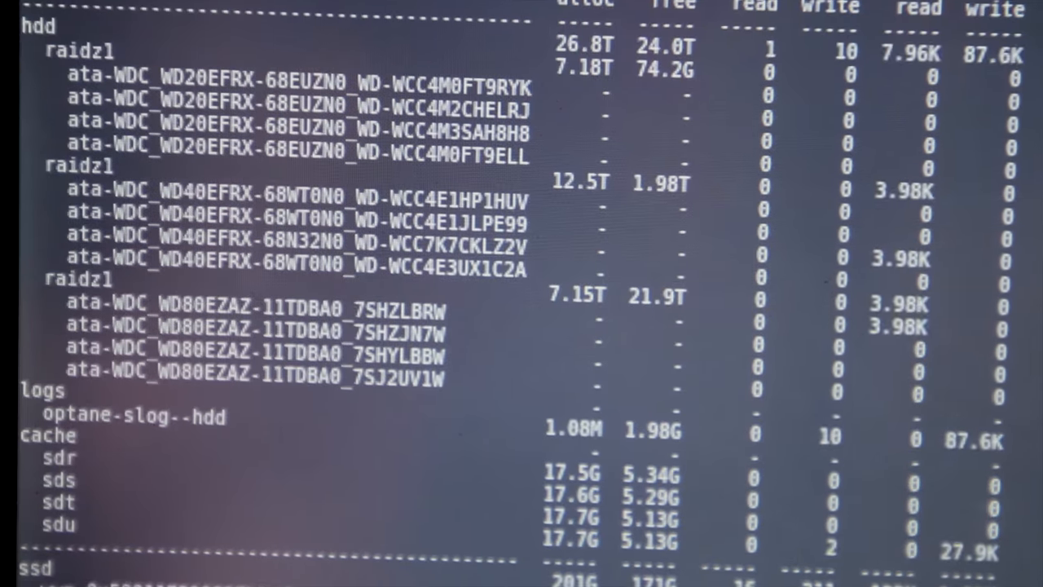
- Scroll the zpool iostat -v output down to the hdd pool's third raidz1 vdev and SLOG/ssd activity
scroll("down", 3)
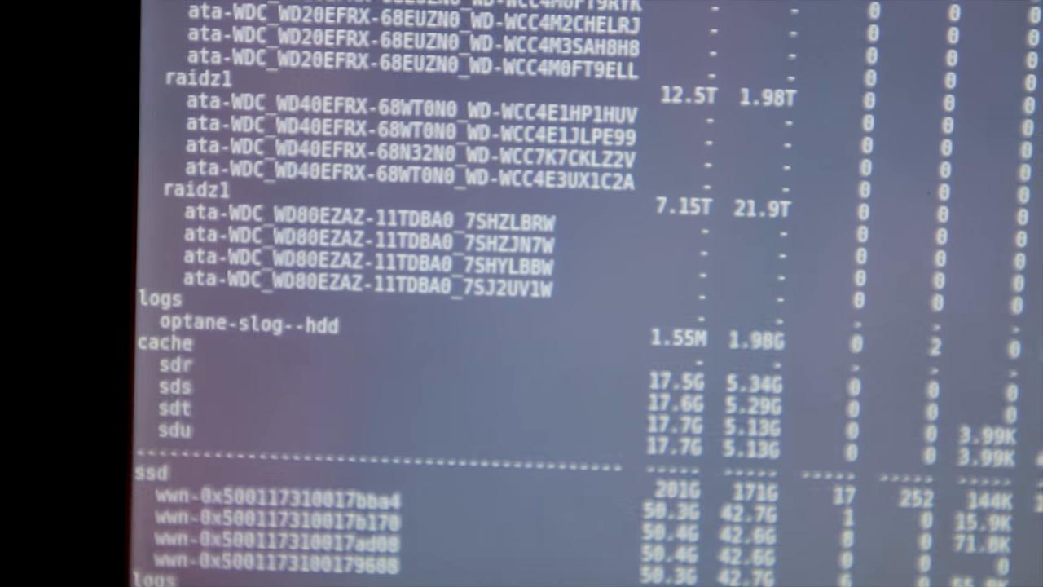
scroll("down", 3)
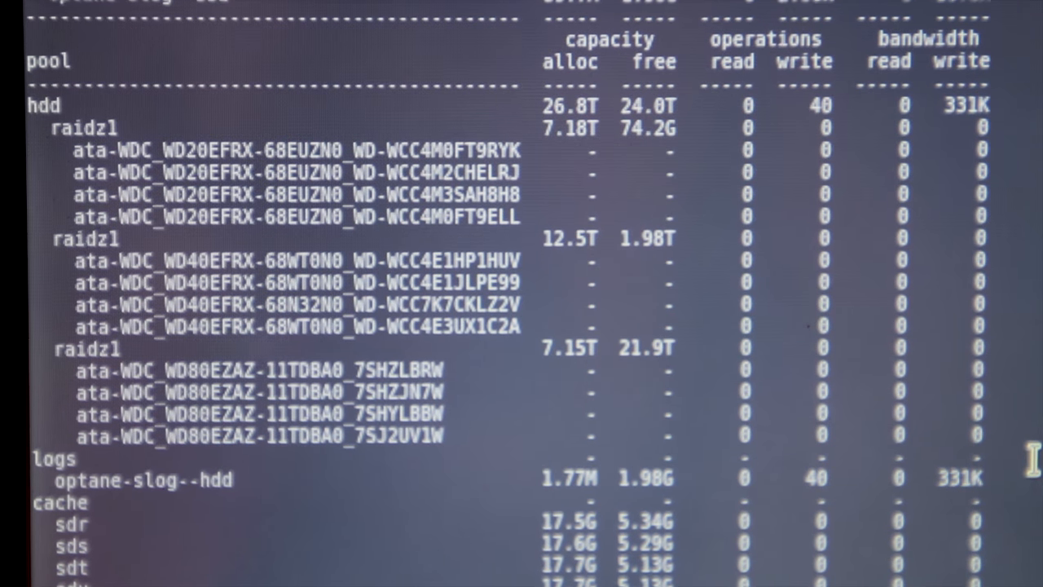
scroll("down", 3)
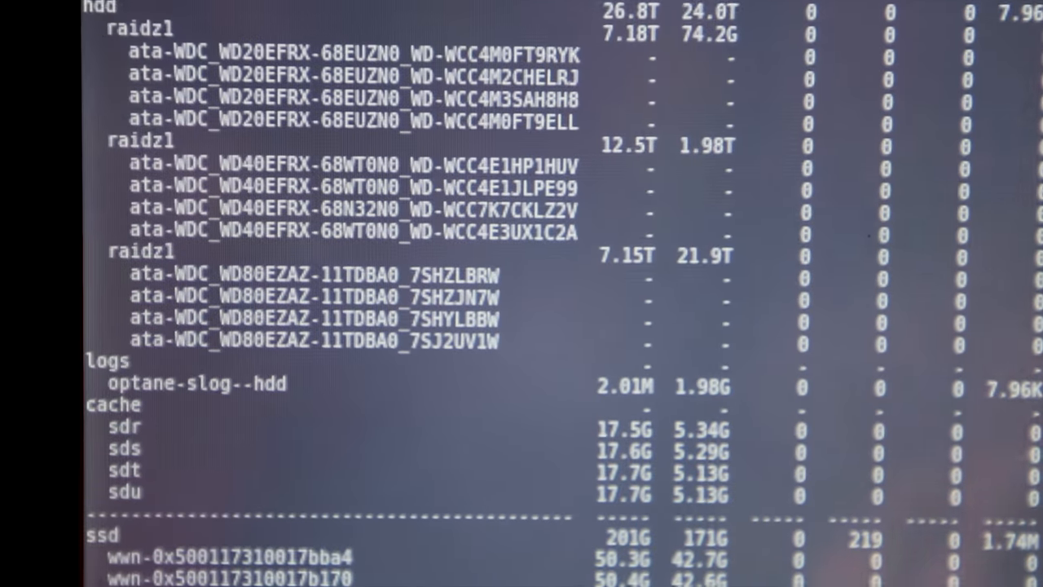